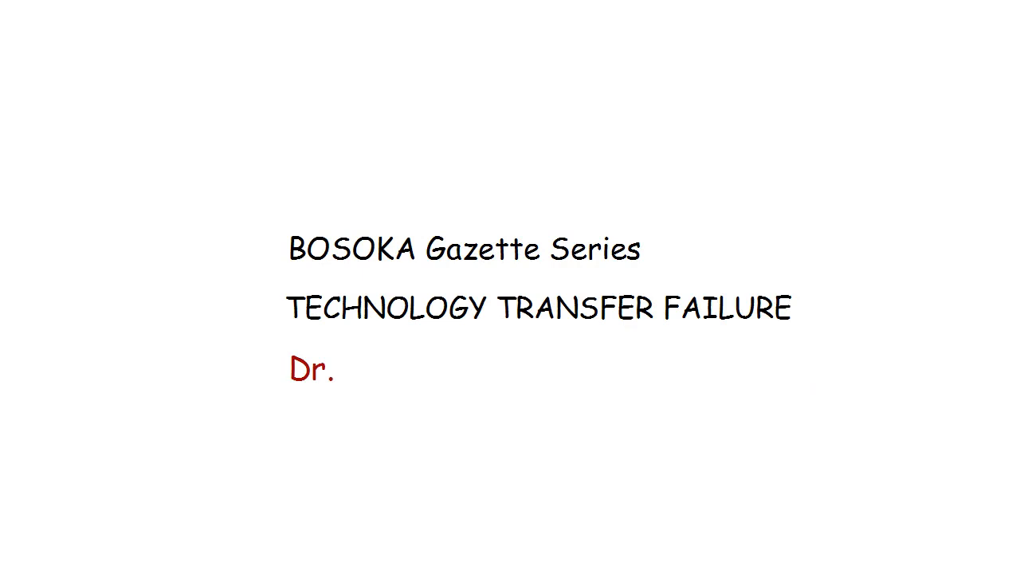
pyautogui.write('Alemayehu')
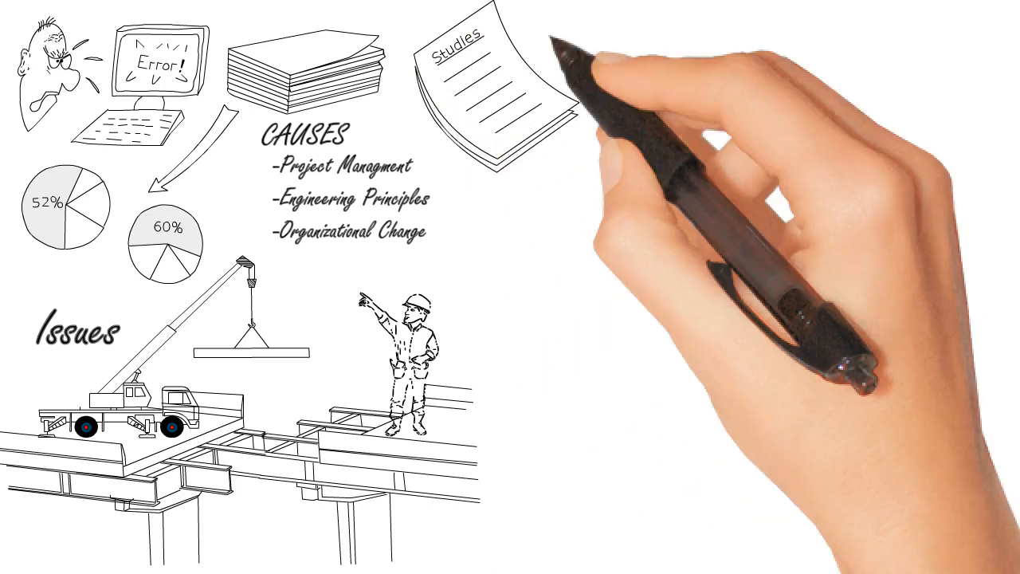
pyautogui.moveTo(638, 32)
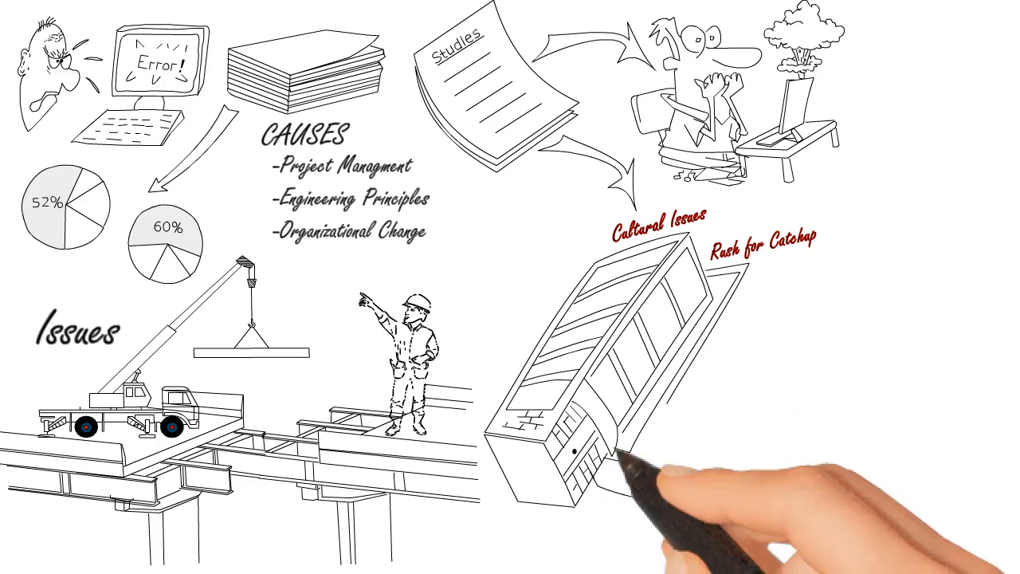
pyautogui.moveTo(669, 391)
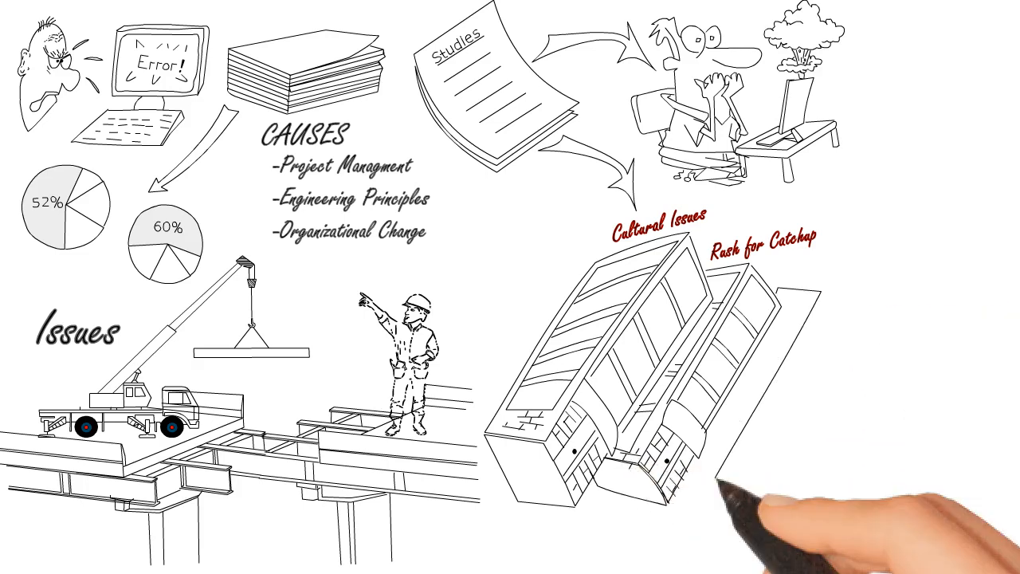
pyautogui.moveTo(797, 375)
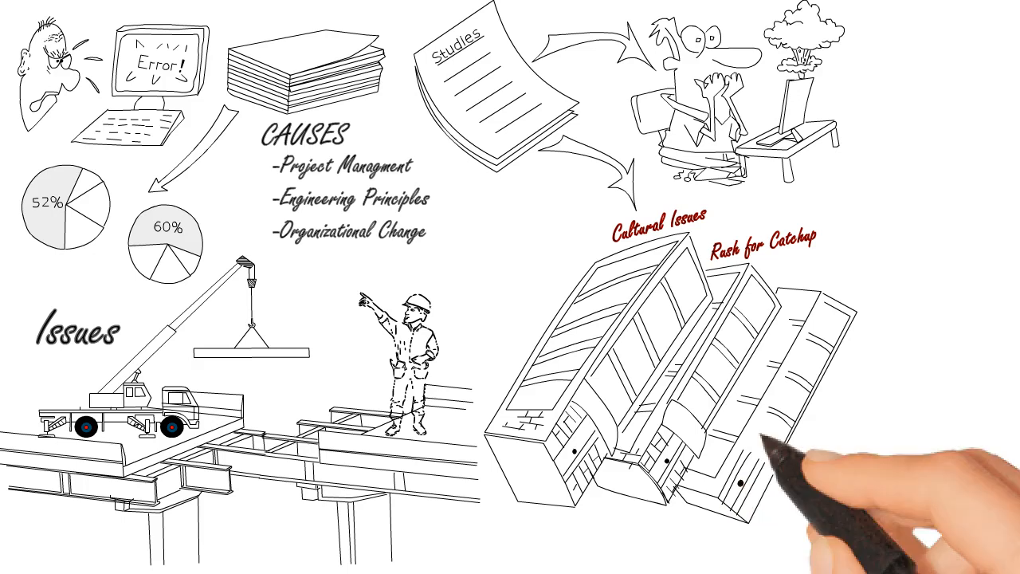
pyautogui.moveTo(781, 478)
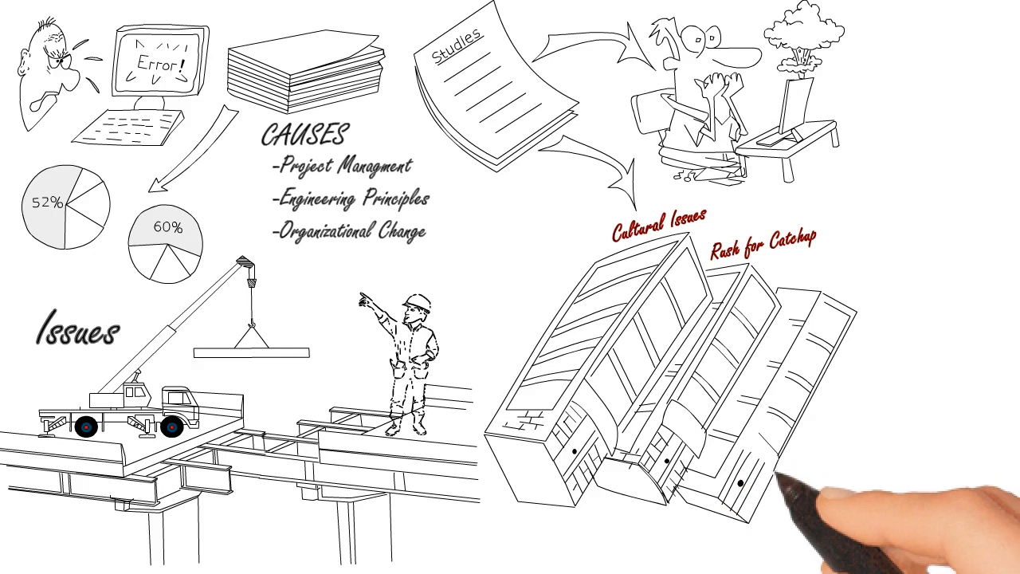
pyautogui.moveTo(765, 463)
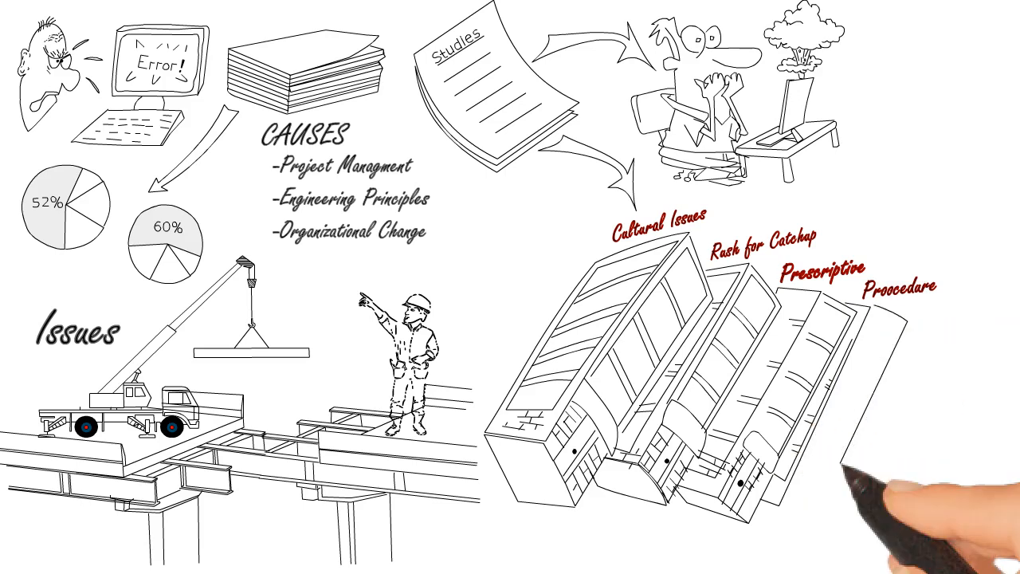
pyautogui.moveTo(877, 382)
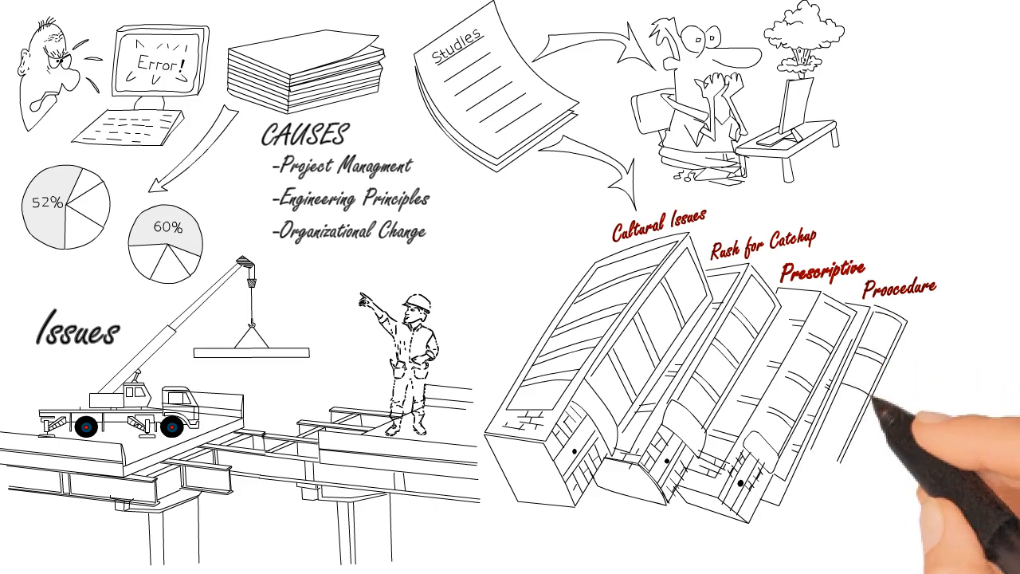
pyautogui.moveTo(853, 438)
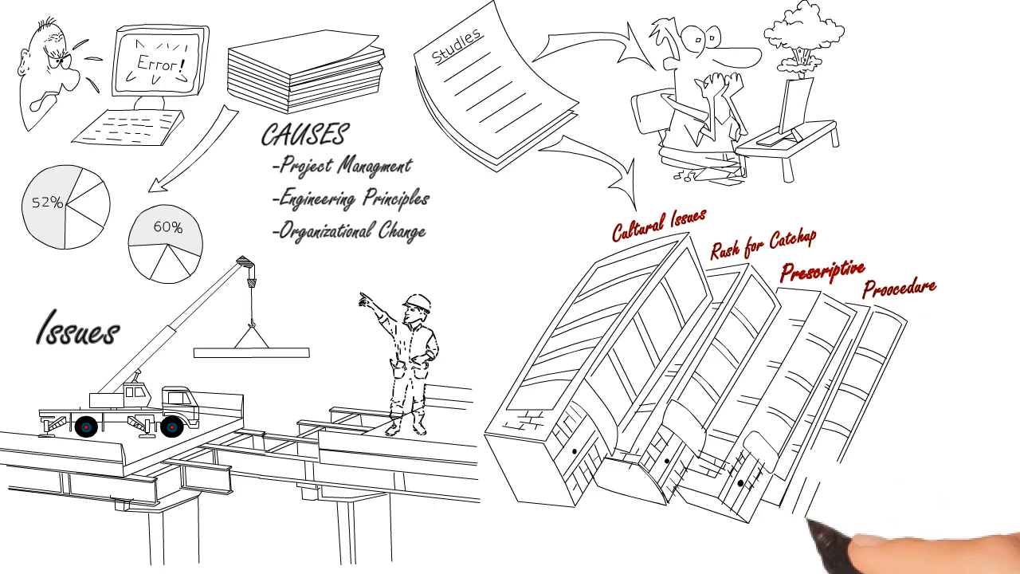
pyautogui.moveTo(829, 510)
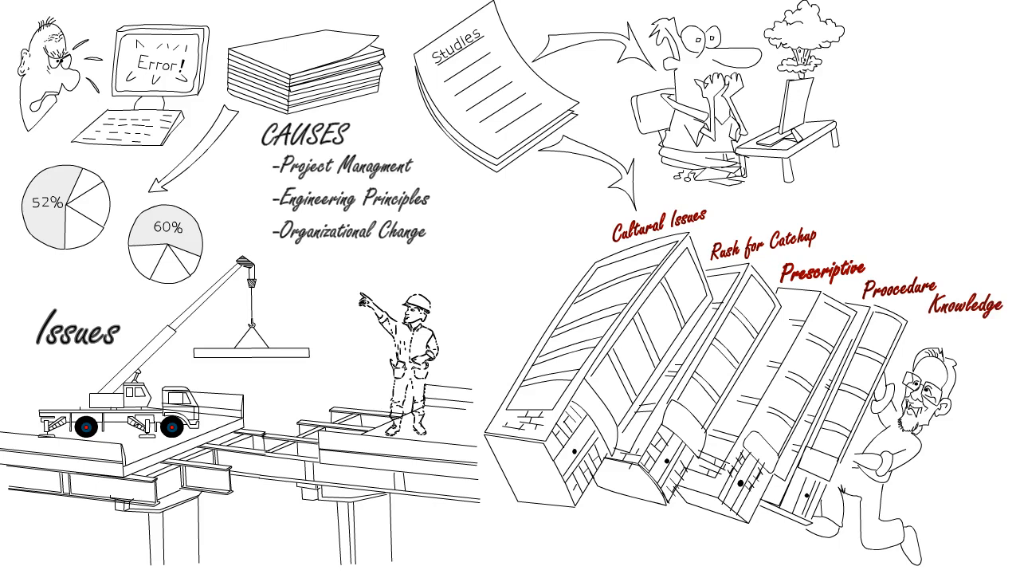
pyautogui.write('Trans')
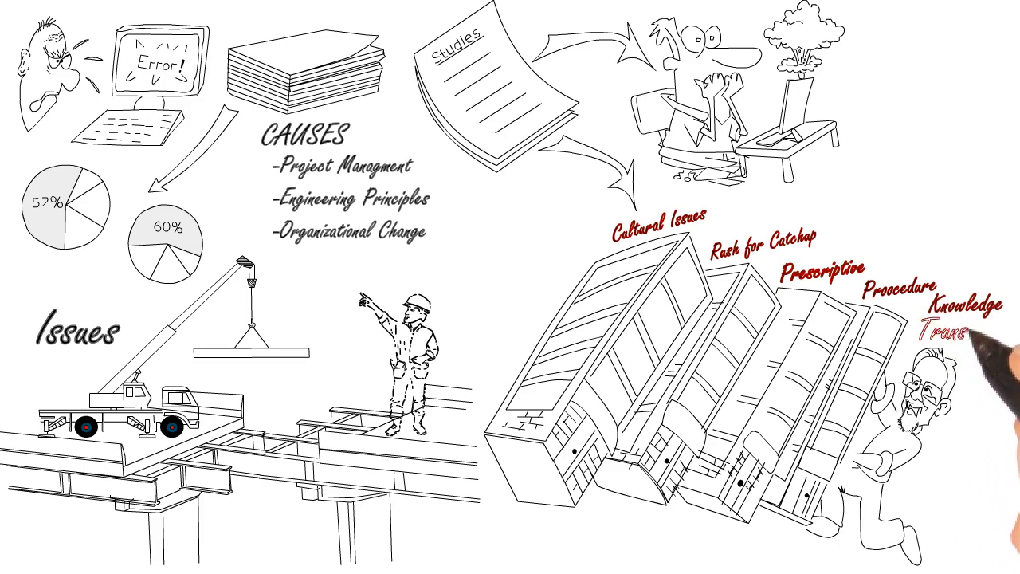